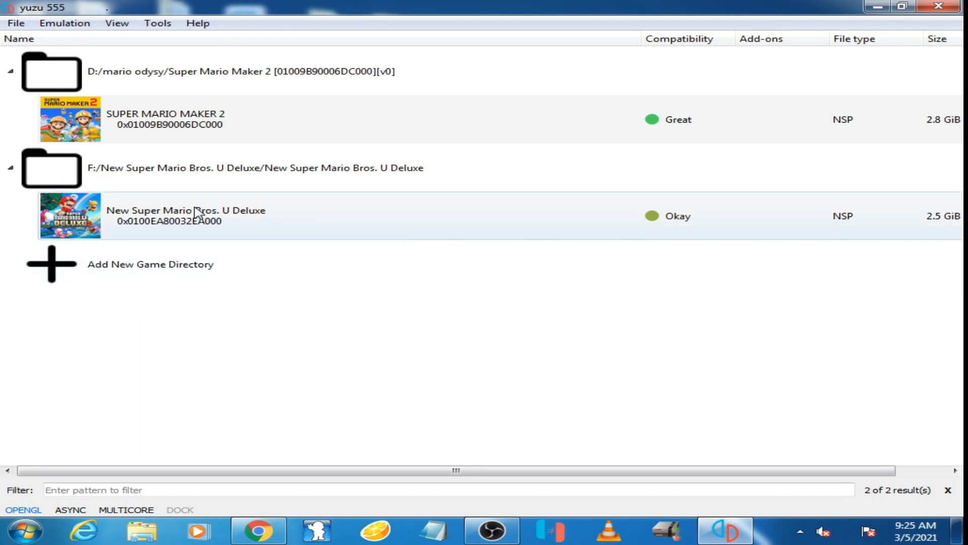
{"action": "mouse_move", "coordinate": [244, 222]}
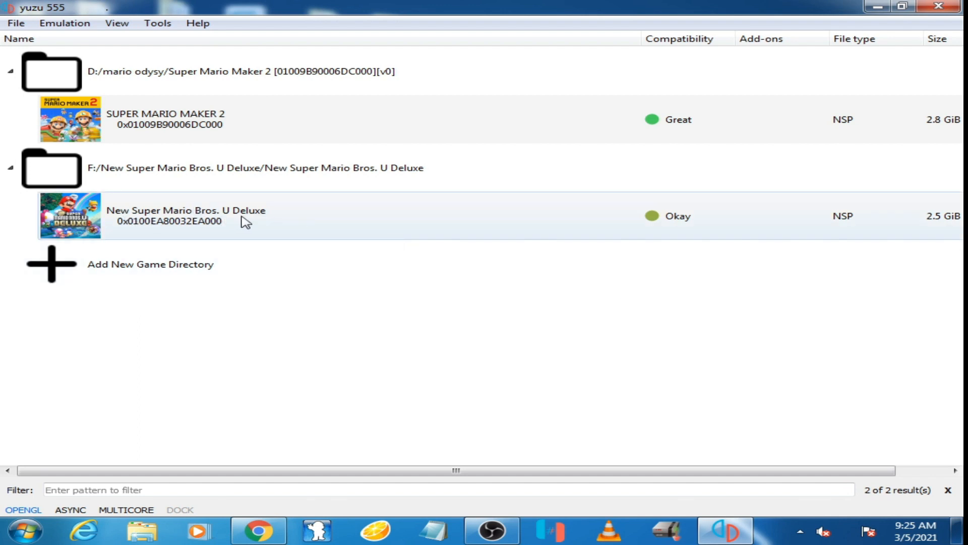
- Launch New Super Mario Bros. U Deluxe from the yuzu game list
{"action": "double_click", "coordinate": [185, 216]}
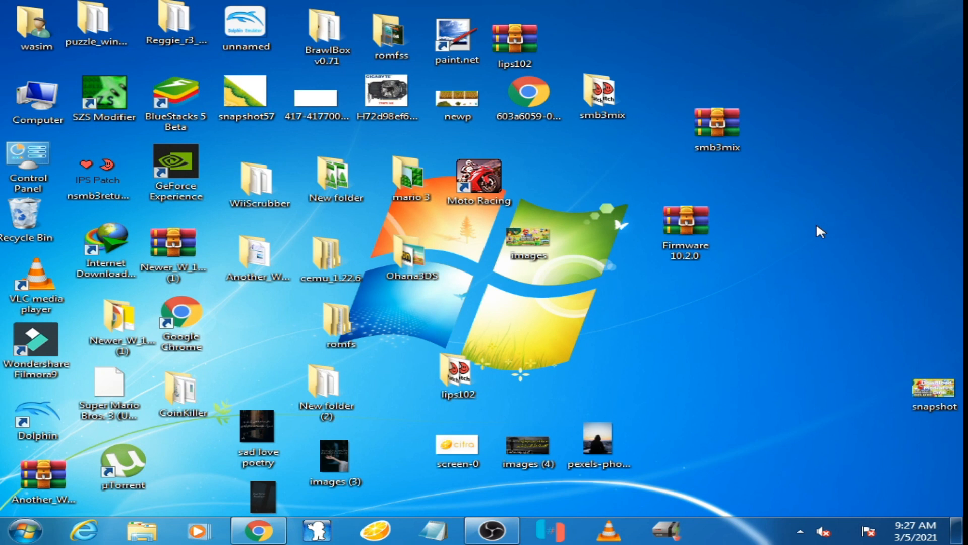
{"action": "mouse_move", "coordinate": [816, 221]}
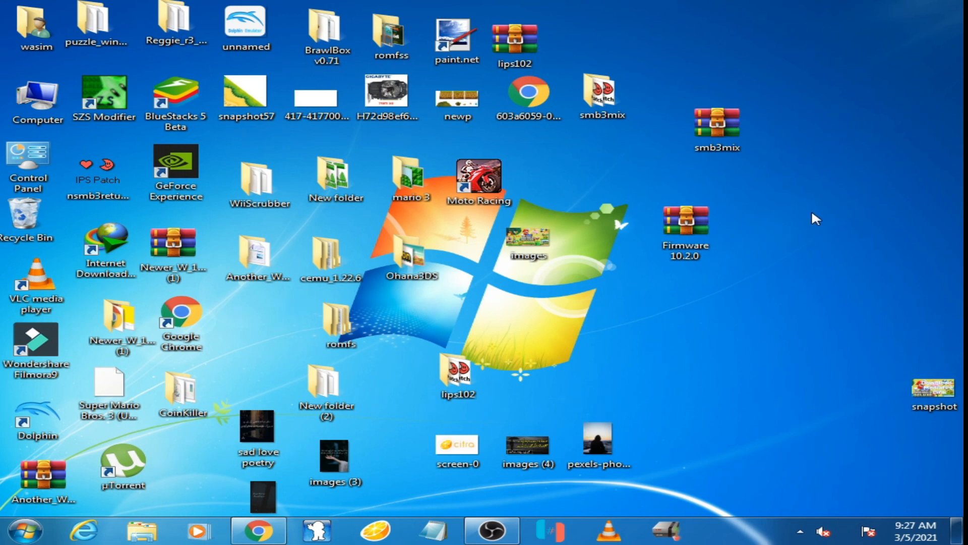
{"action": "mouse_move", "coordinate": [774, 224]}
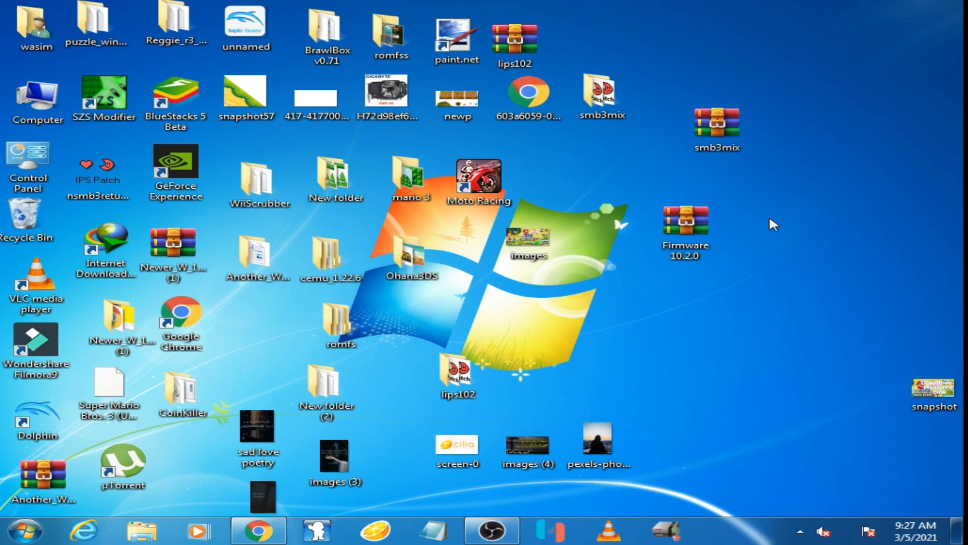
{"action": "mouse_move", "coordinate": [673, 271]}
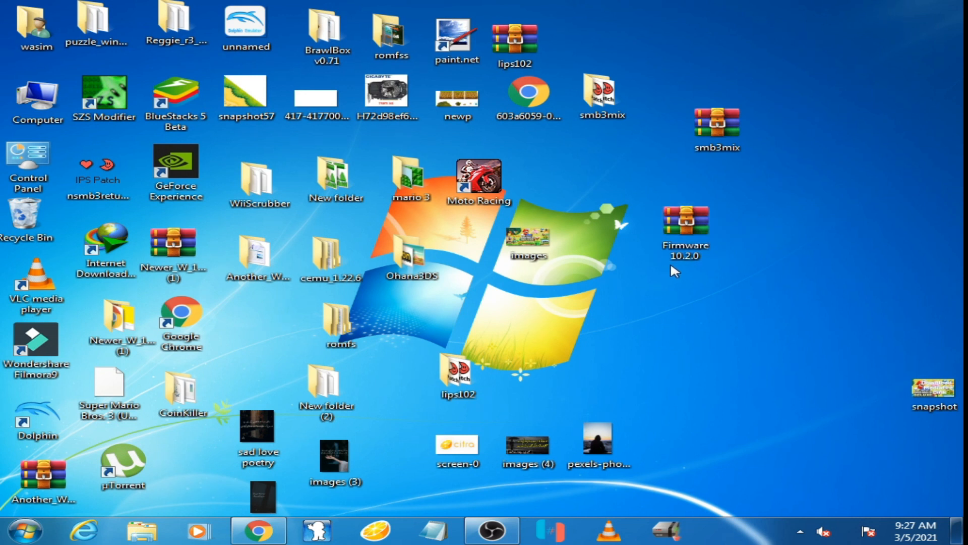
{"action": "mouse_move", "coordinate": [684, 229]}
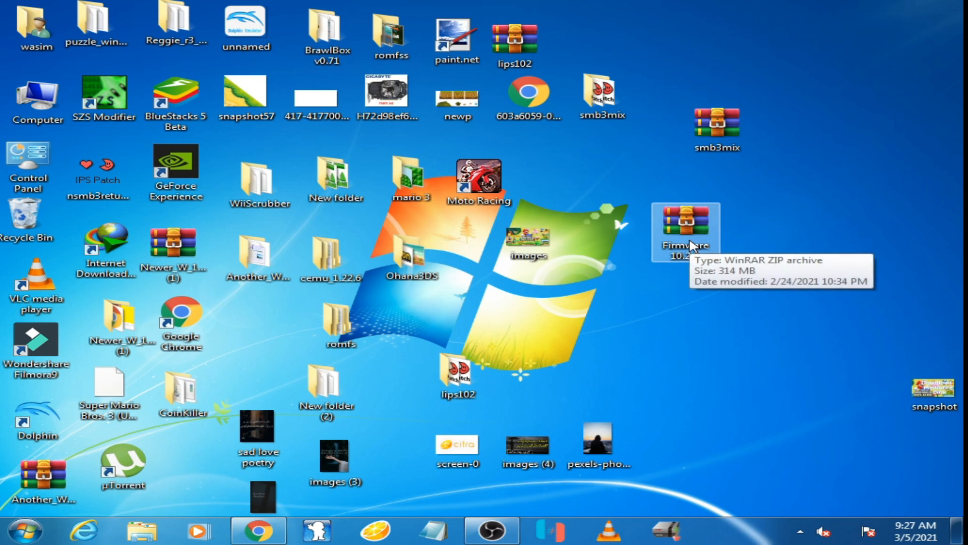
{"action": "mouse_move", "coordinate": [686, 263]}
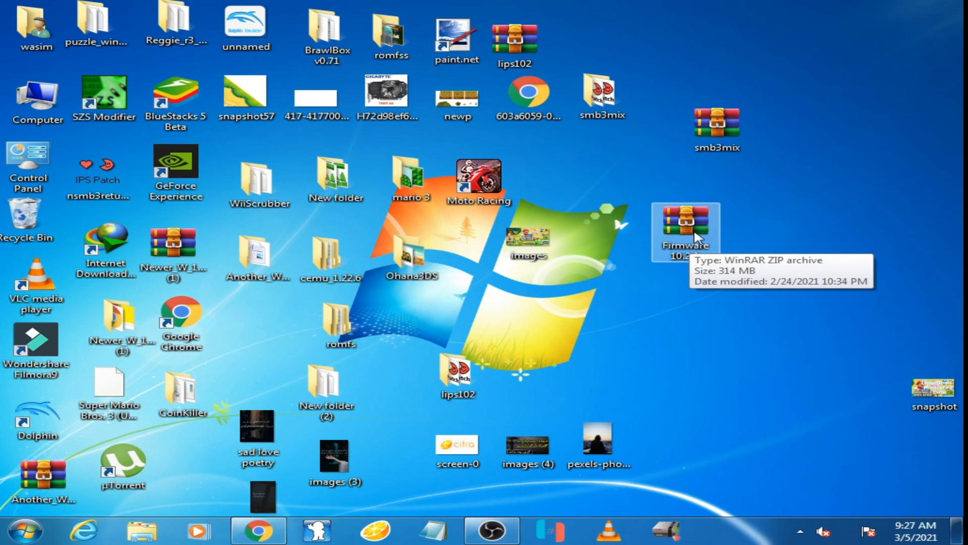
{"action": "mouse_move", "coordinate": [697, 240]}
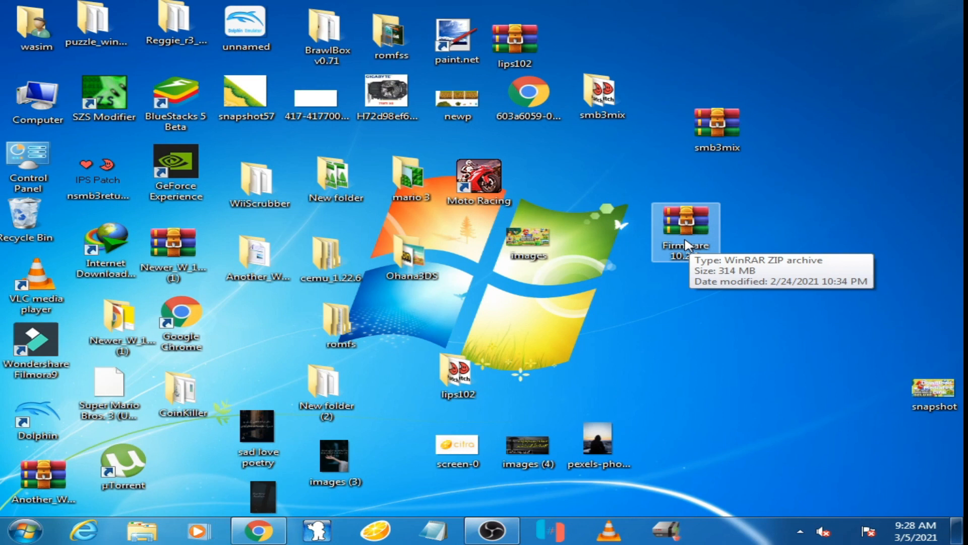
- Extract the Firmware 10.2.0 archive into its own folder and select all 219 firmware files
{"action": "right_click", "coordinate": [686, 232]}
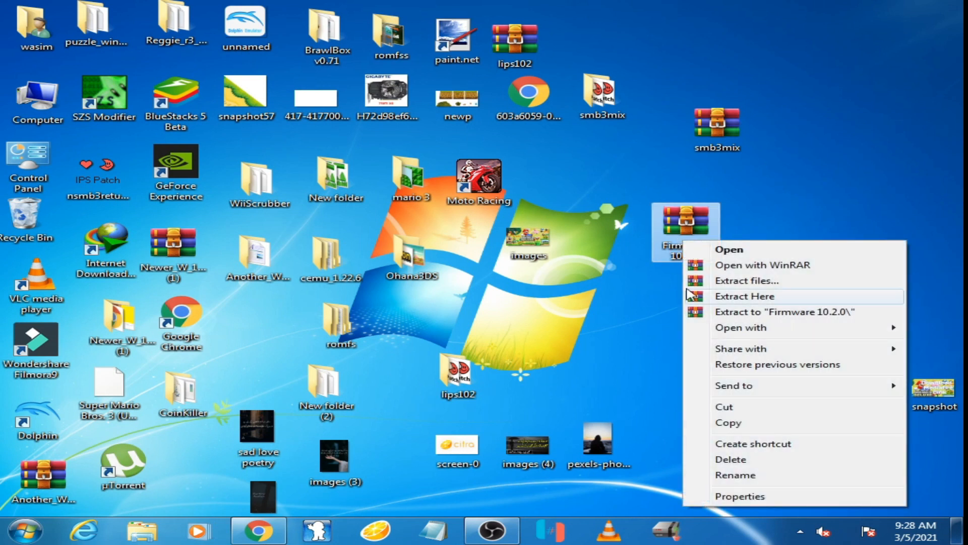
{"action": "left_click", "coordinate": [744, 296]}
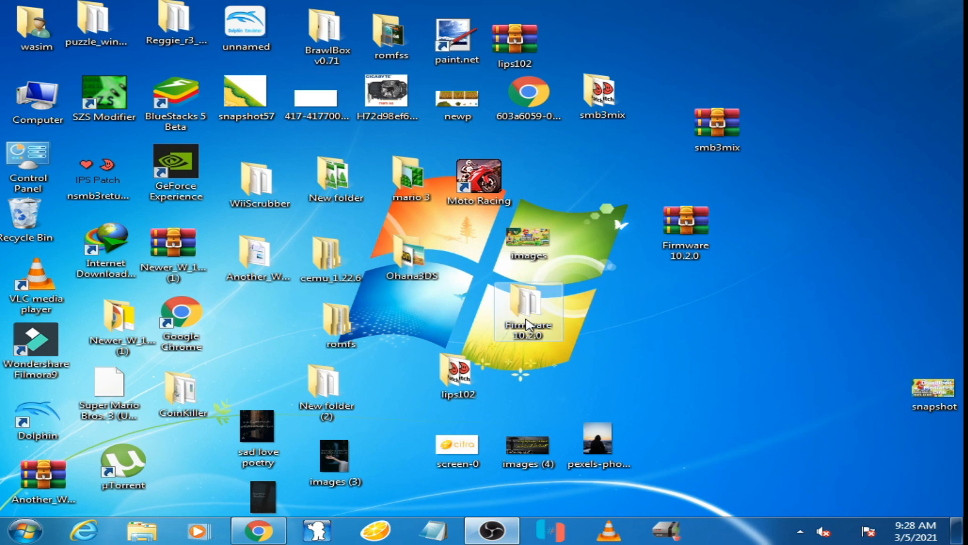
{"action": "left_click_drag", "start_coordinate": [527, 315], "coordinate": [747, 278]}
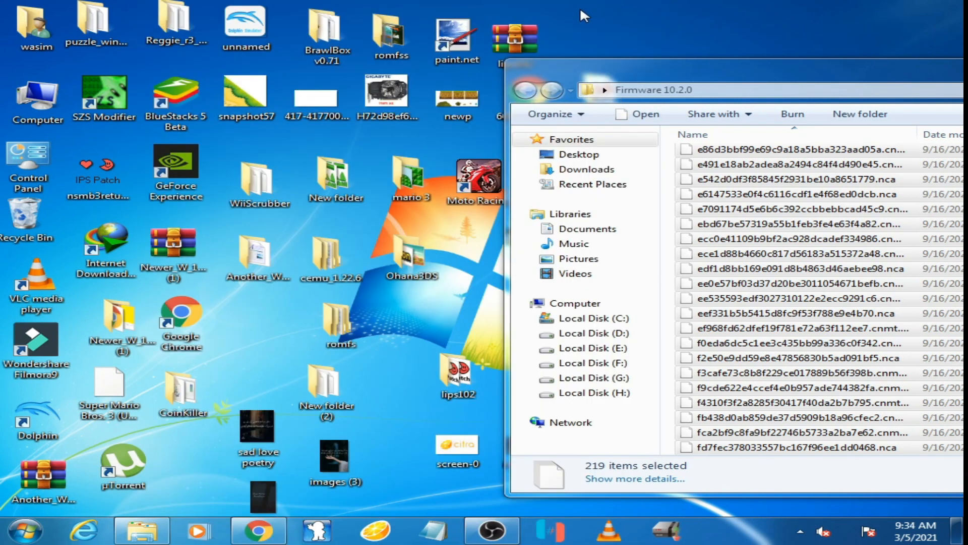
{"action": "mouse_move", "coordinate": [596, 20]}
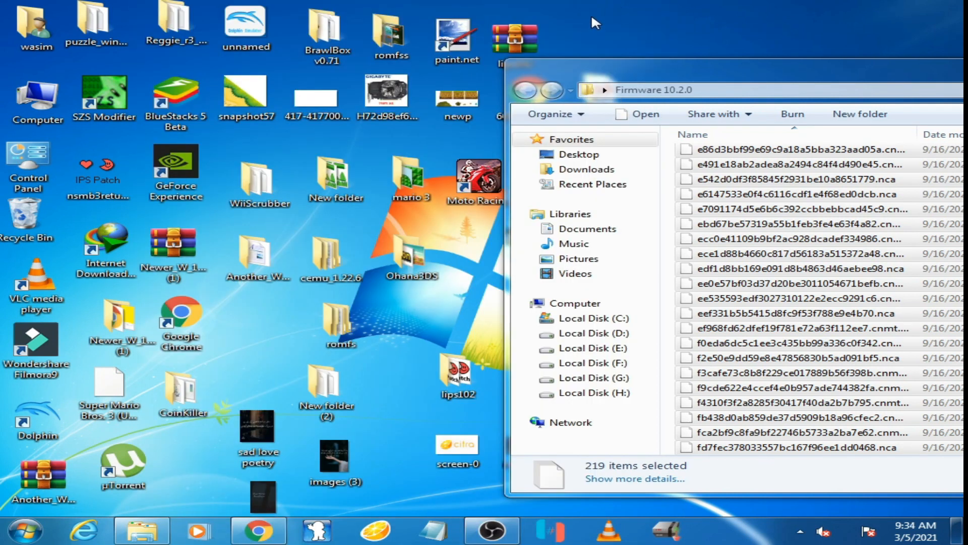
- Start the yuzu emulator again from the Start menu
{"action": "left_click", "coordinate": [23, 530]}
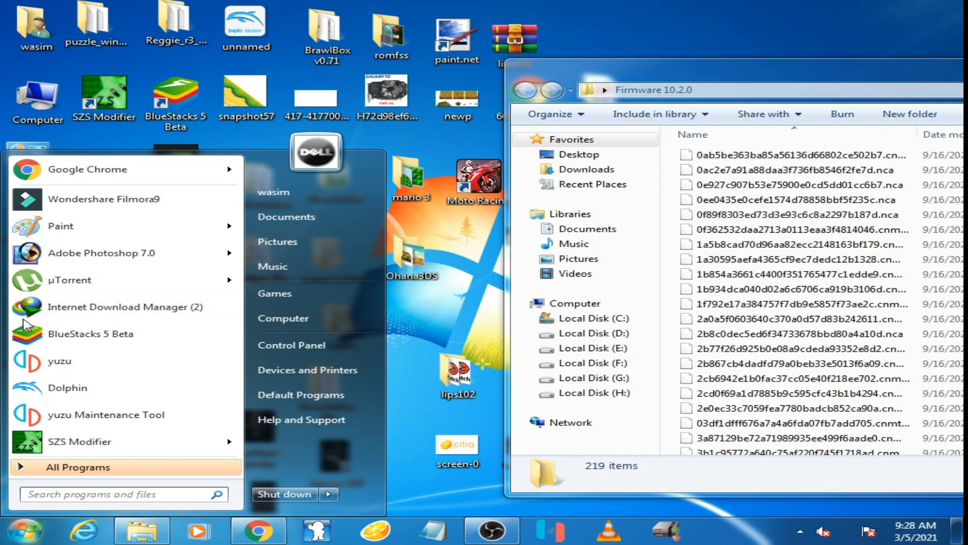
{"action": "left_click", "coordinate": [60, 361]}
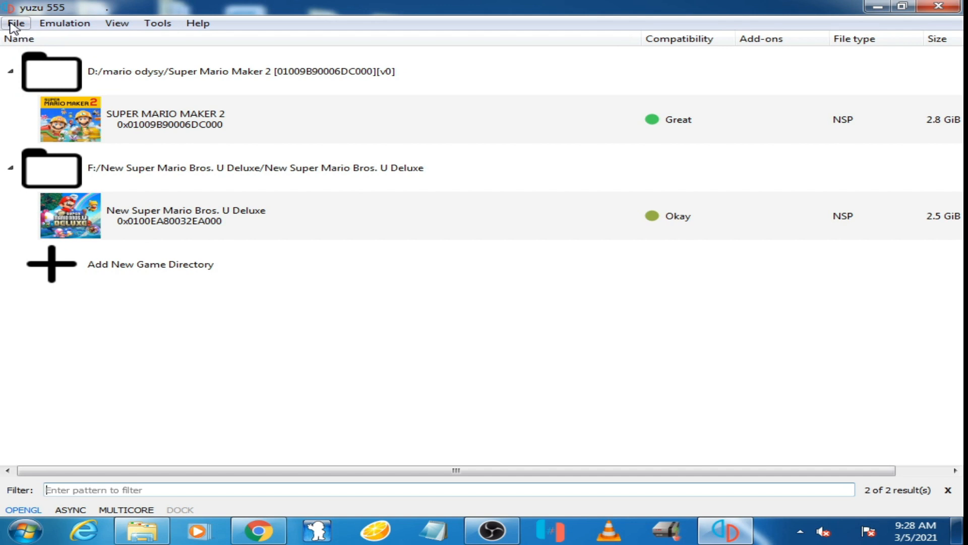
- From yuzu's data folder, navigate into nand\system\Contents\registered
{"action": "left_click", "coordinate": [16, 23]}
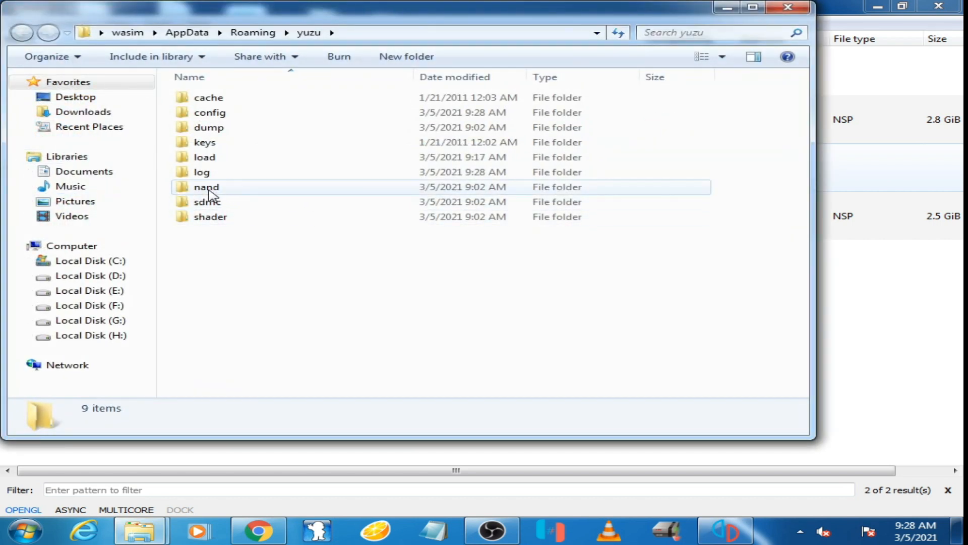
{"action": "double_click", "coordinate": [206, 186]}
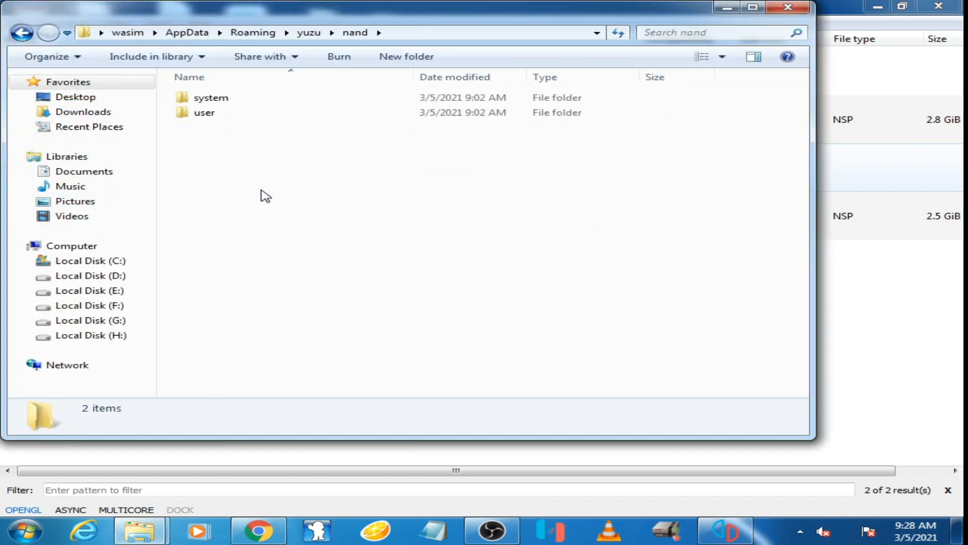
{"action": "double_click", "coordinate": [211, 97]}
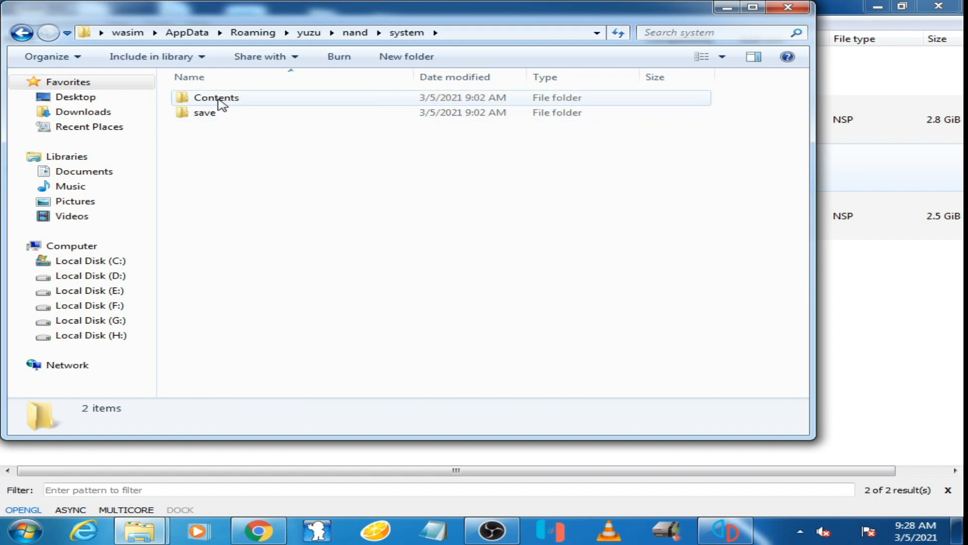
{"action": "double_click", "coordinate": [216, 96]}
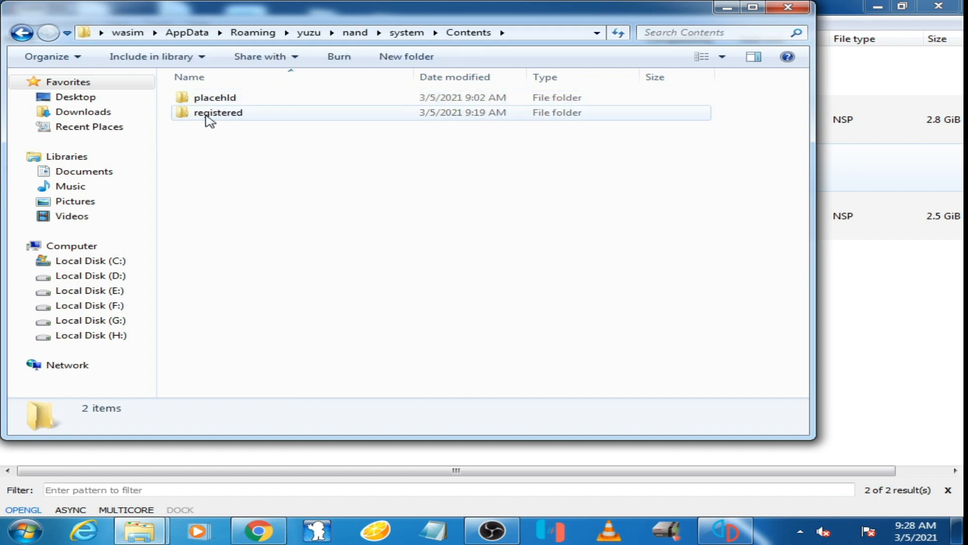
{"action": "double_click", "coordinate": [218, 112]}
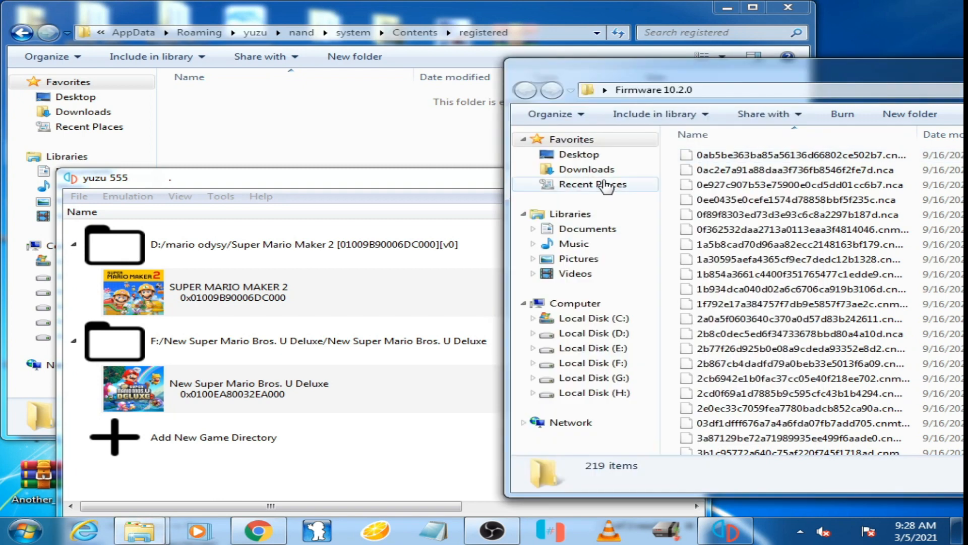
- Paste the 219 Firmware 10.2.0 files into yuzu's empty registered folder
{"action": "left_click", "coordinate": [765, 333]}
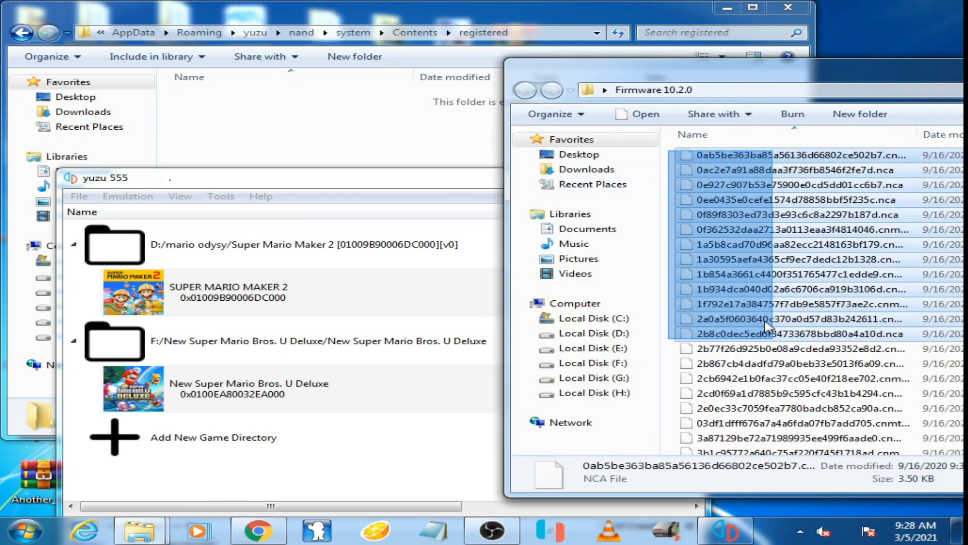
{"action": "scroll", "scroll_direction": "down", "scroll_amount": 3}
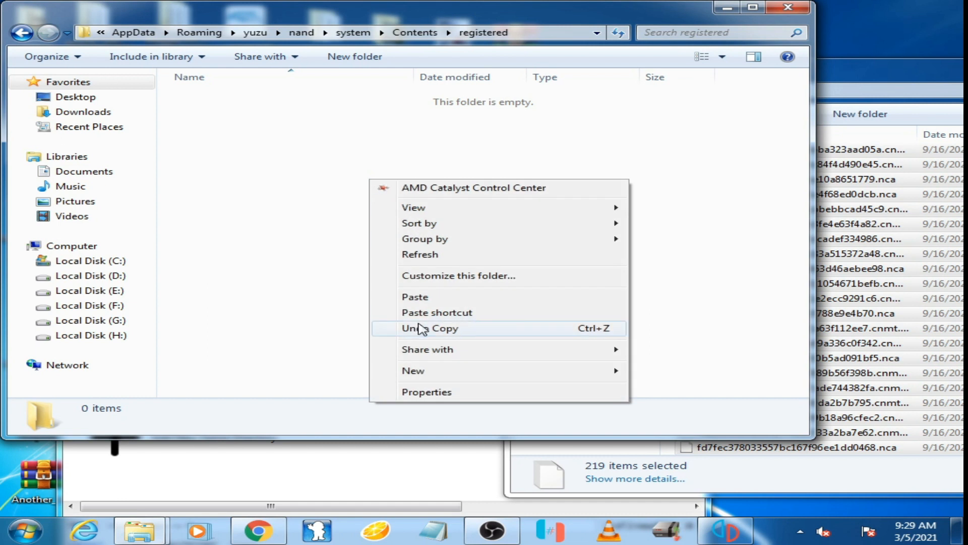
{"action": "left_click", "coordinate": [414, 296]}
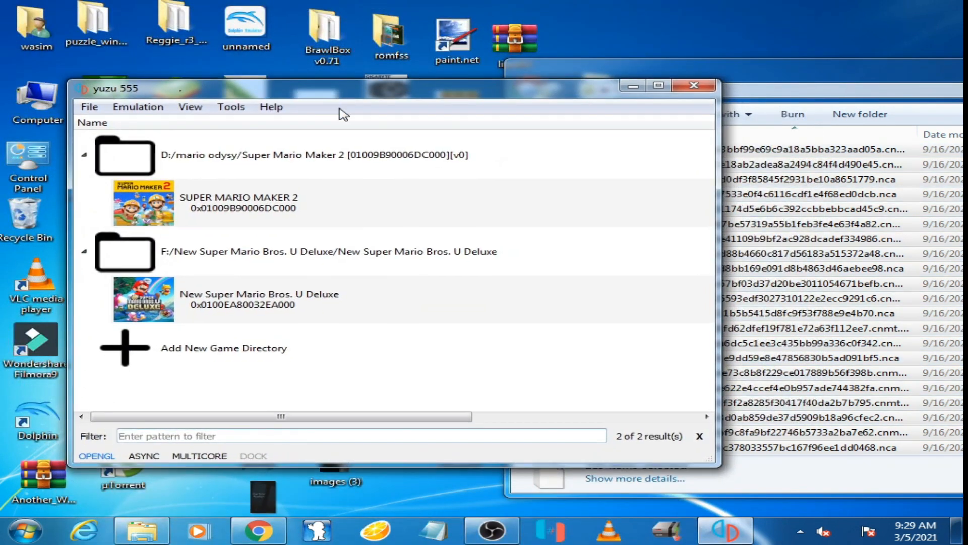
- Launch New Super Mario Bros. U Deluxe, then close yuzu when it stays black
{"action": "left_click", "coordinate": [259, 300]}
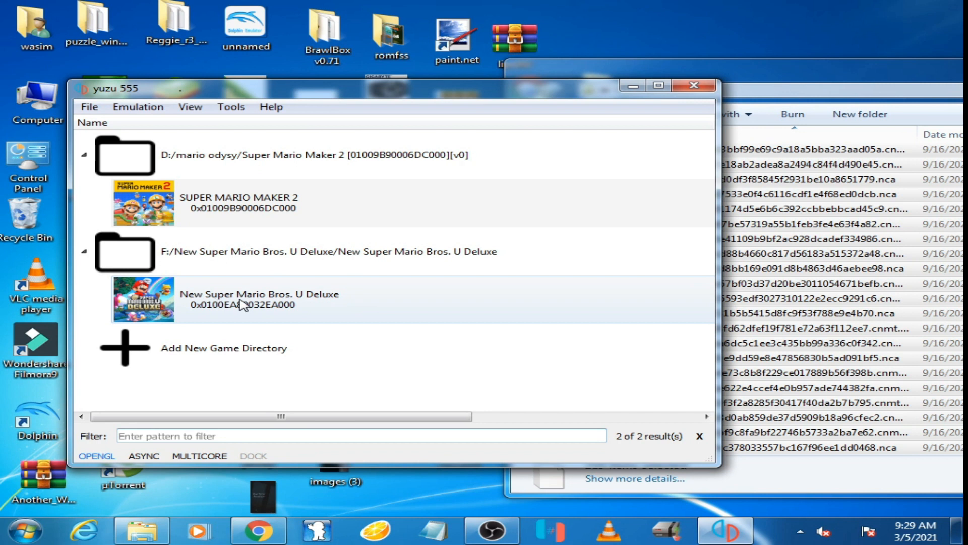
{"action": "left_click", "coordinate": [278, 300]}
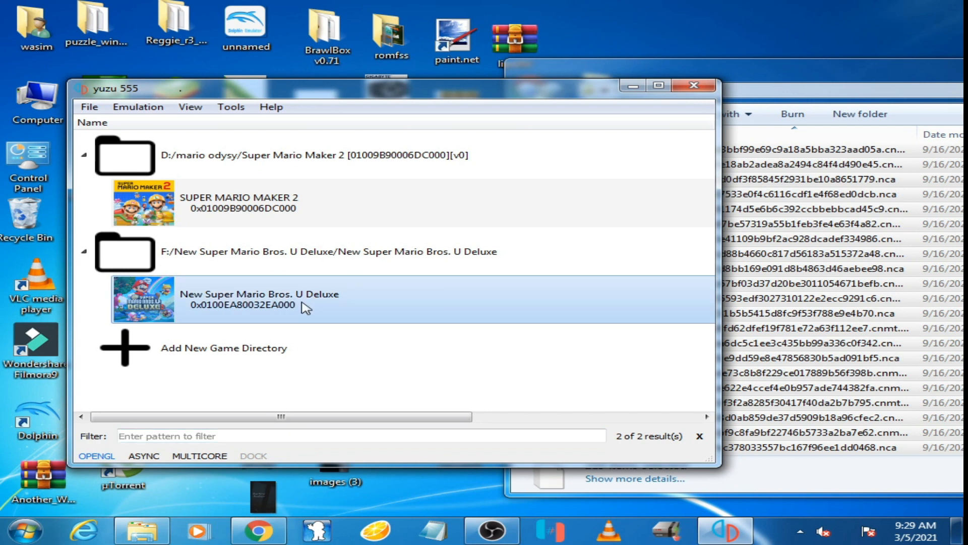
{"action": "double_click", "coordinate": [259, 299]}
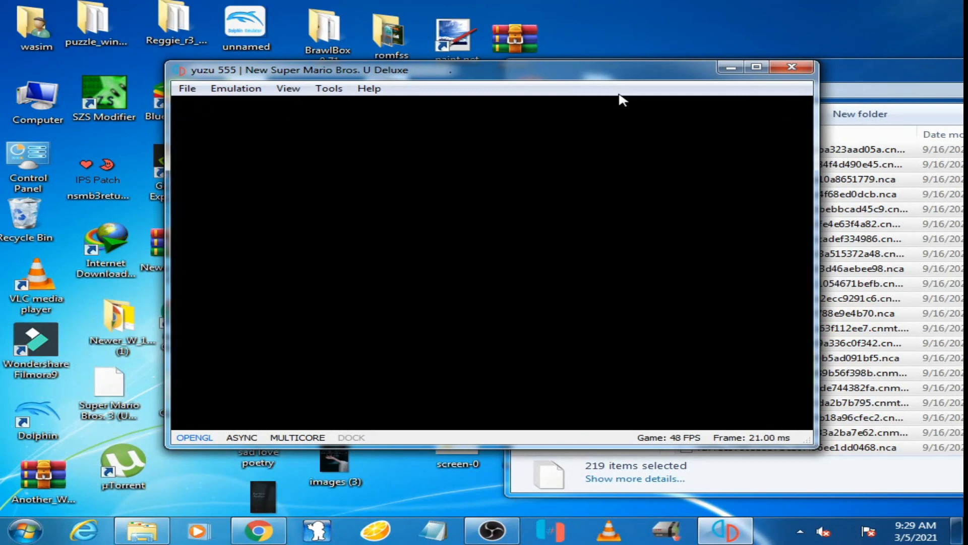
{"action": "mouse_move", "coordinate": [578, 209]}
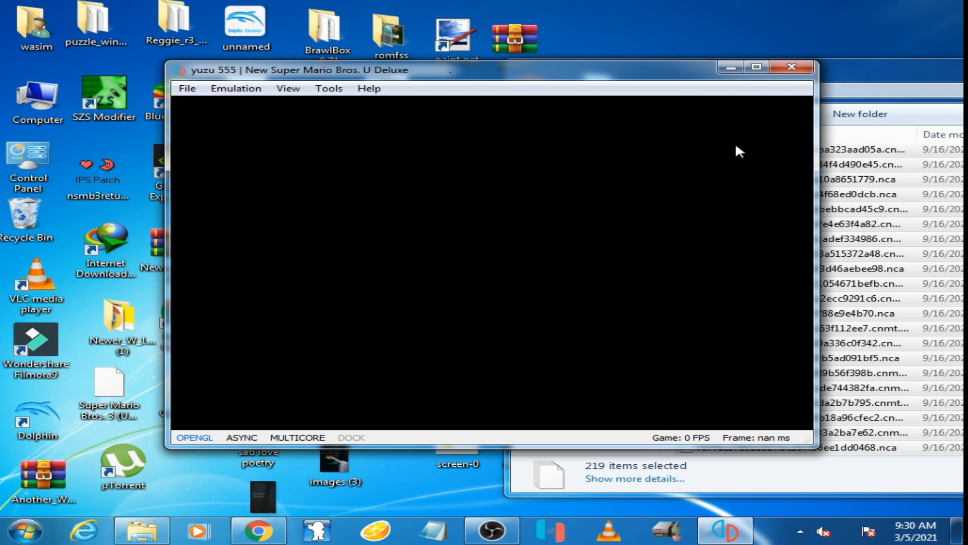
{"action": "left_click", "coordinate": [791, 66]}
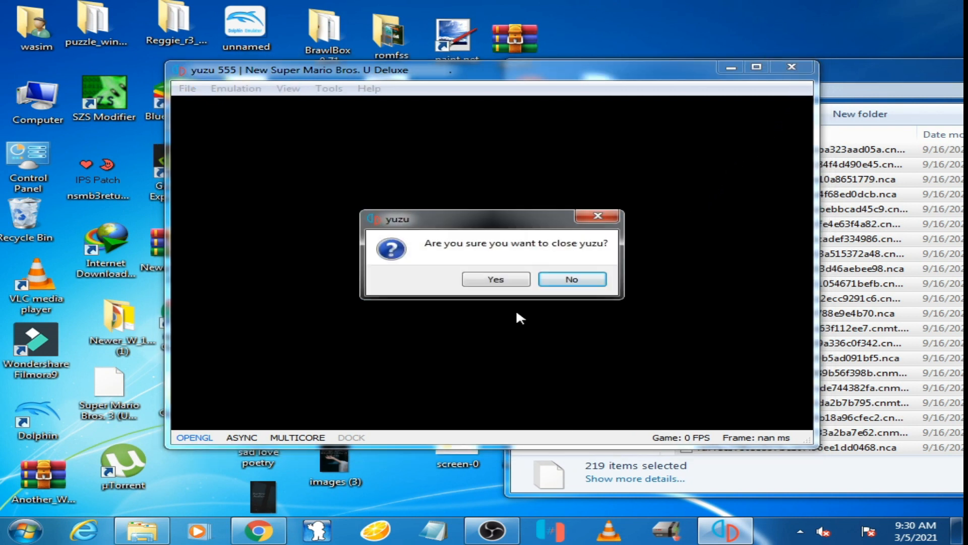
{"action": "mouse_move", "coordinate": [495, 279]}
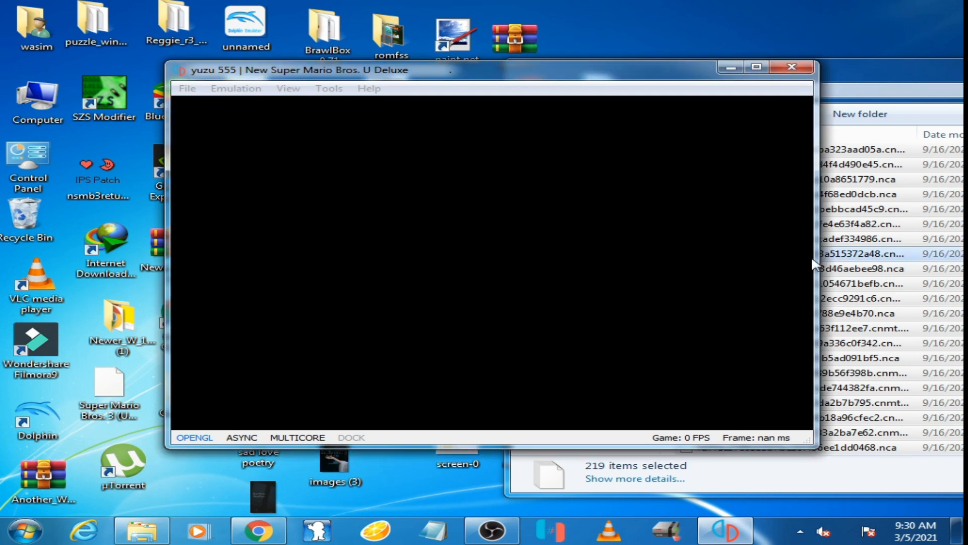
{"action": "mouse_move", "coordinate": [725, 231]}
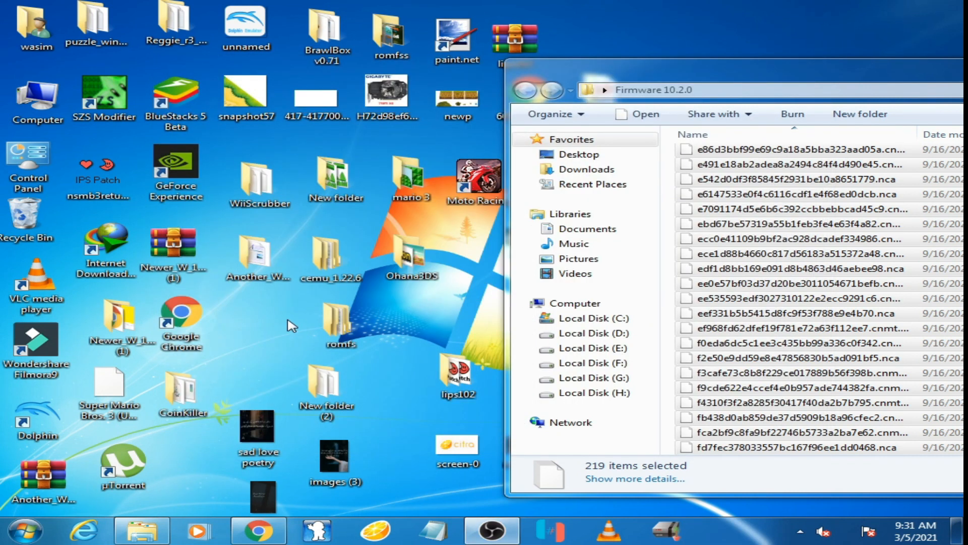
{"action": "mouse_move", "coordinate": [285, 325]}
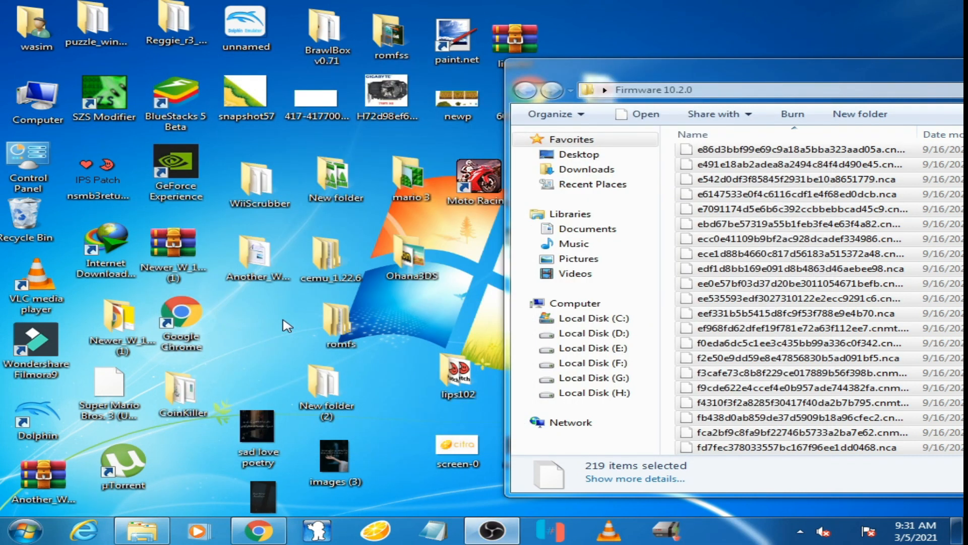
- Relaunch yuzu from the Start menu and start New Super Mario Bros. U Deluxe again
{"action": "left_click", "coordinate": [23, 529]}
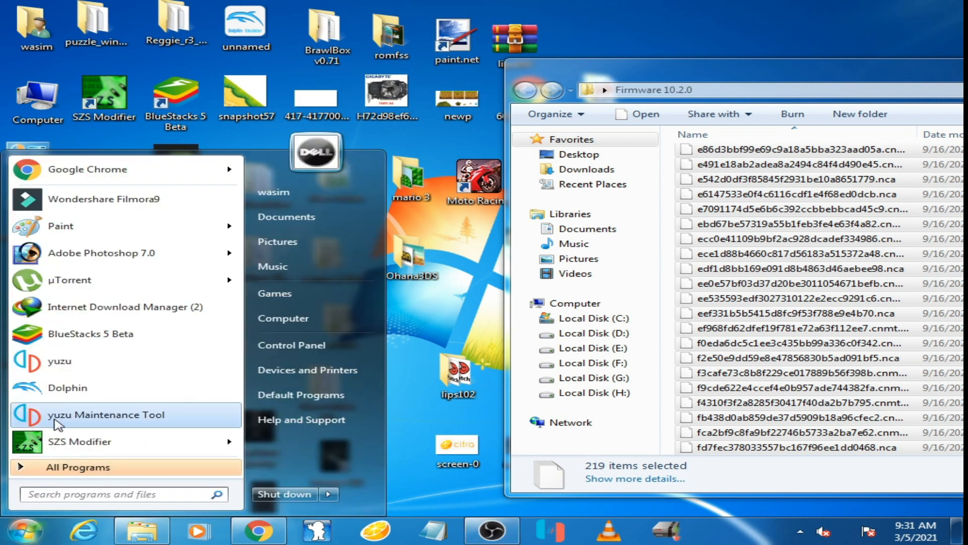
{"action": "left_click", "coordinate": [106, 414]}
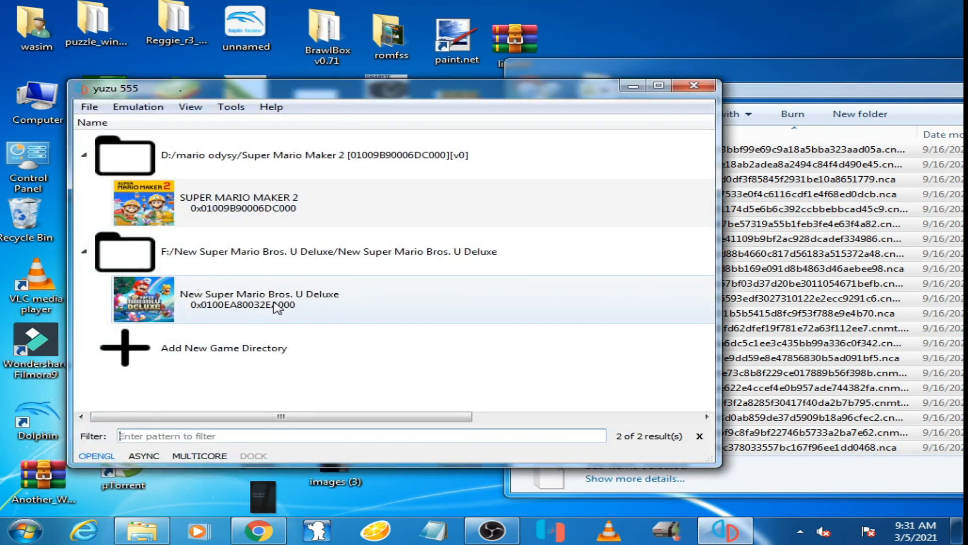
{"action": "left_click", "coordinate": [278, 300]}
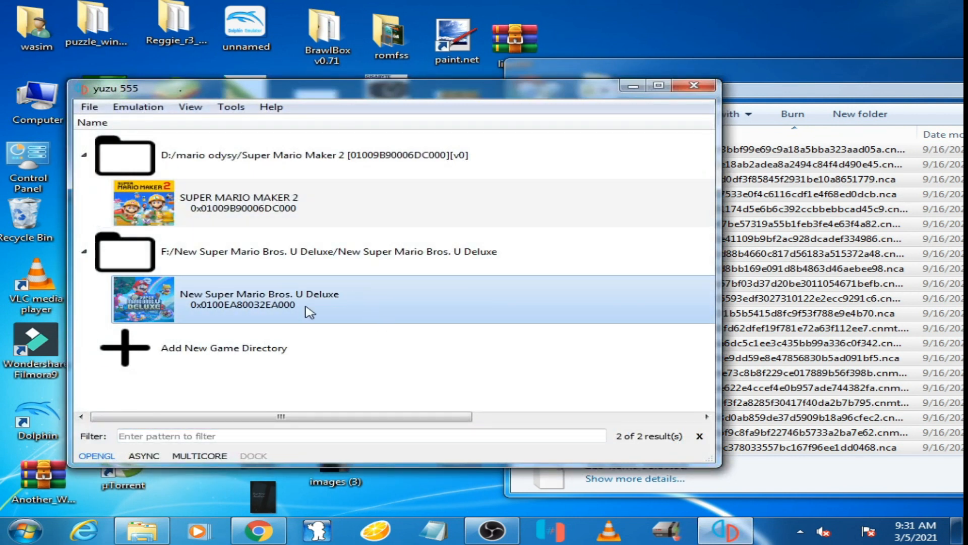
{"action": "double_click", "coordinate": [258, 298]}
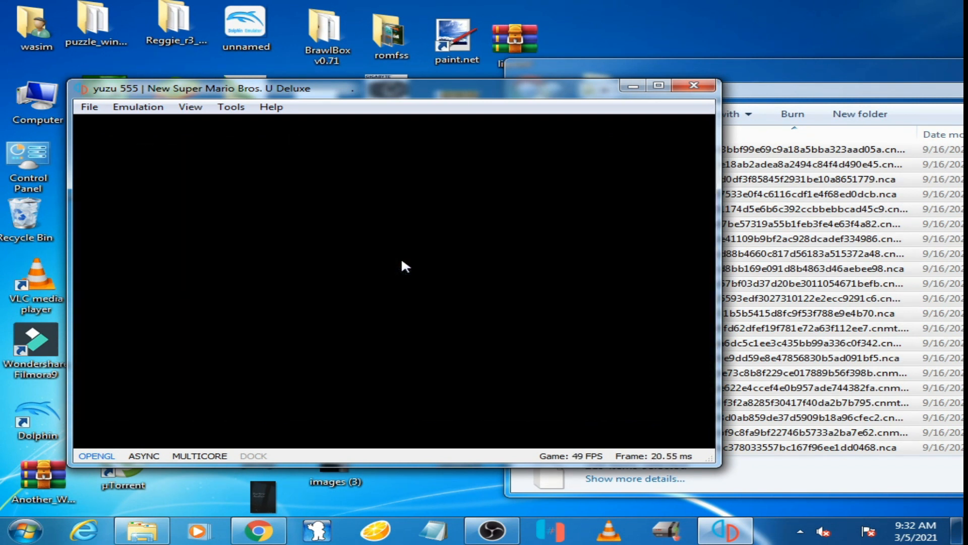
{"action": "mouse_move", "coordinate": [410, 265]}
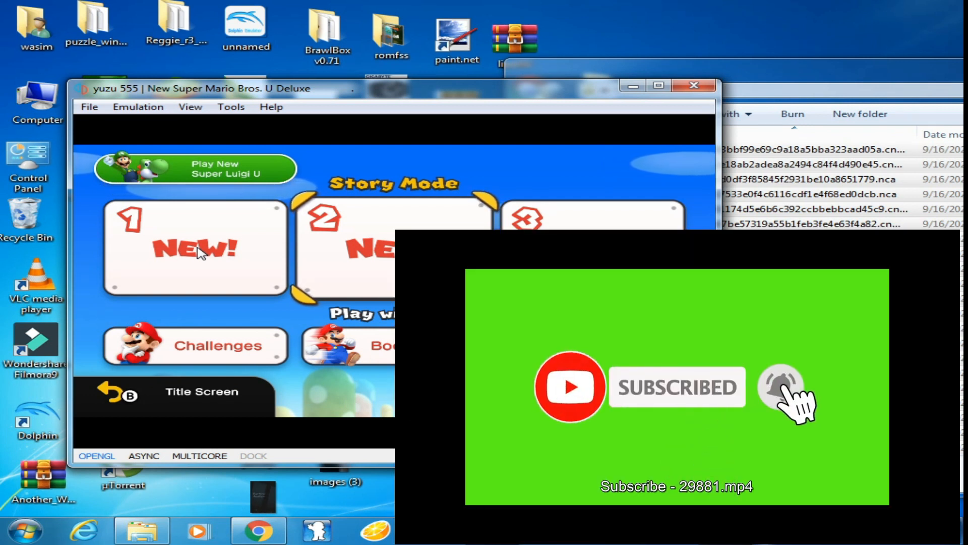
- Start a new story game in save slot 1 once the file select screen loads
{"action": "left_click", "coordinate": [194, 247]}
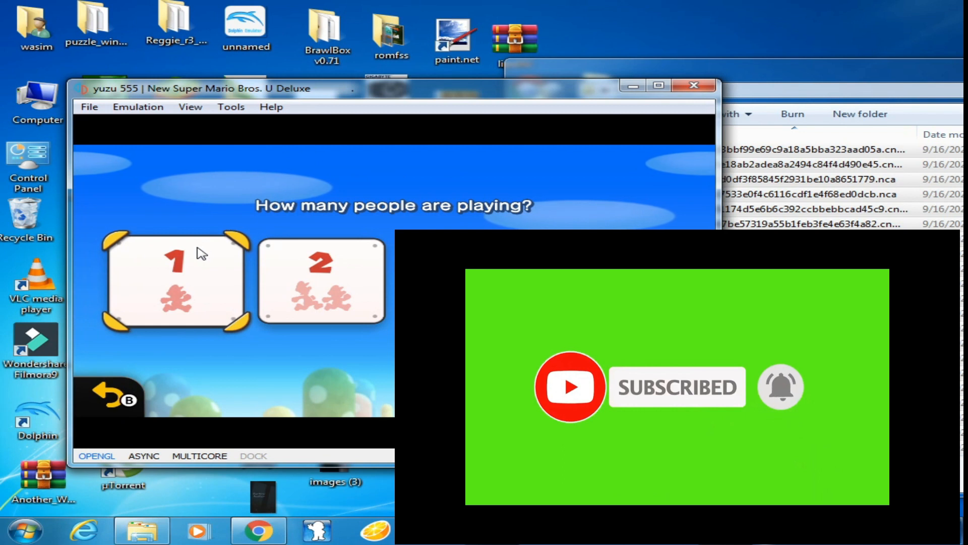